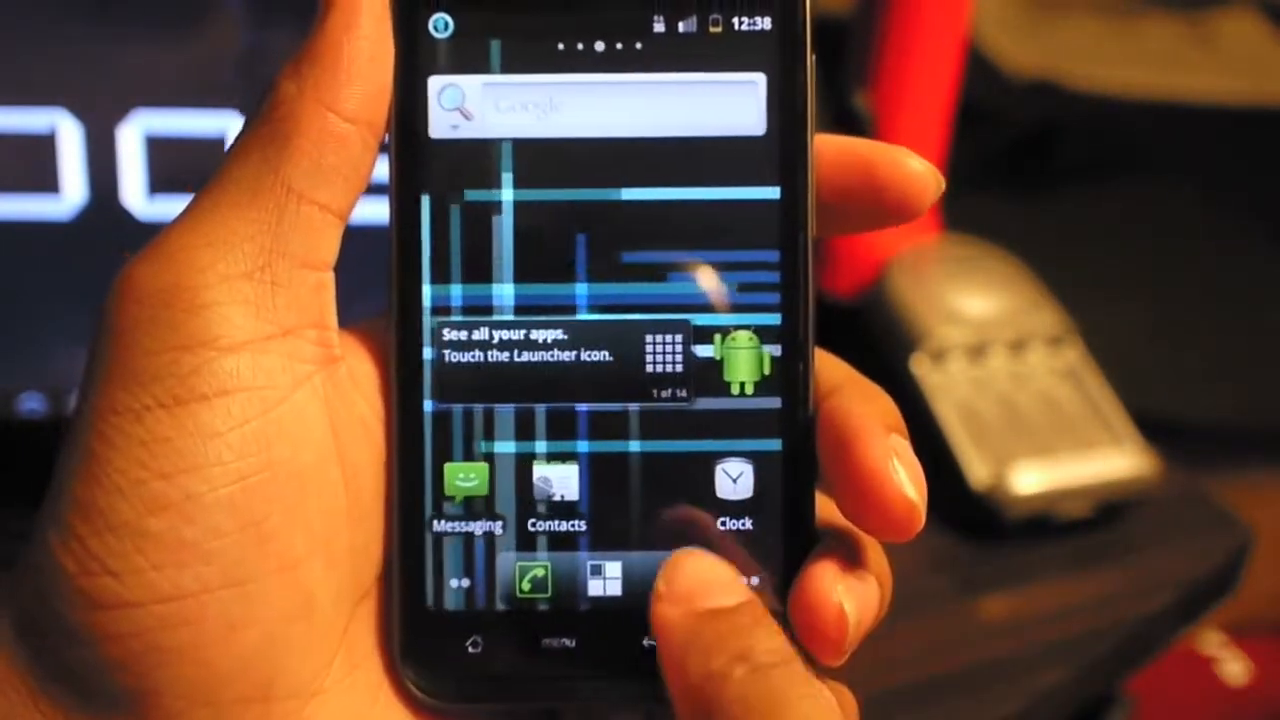
Show the full grid of installed apps from the ADW Launcher dock
{"action": "left_click", "coordinate": [616, 576]}
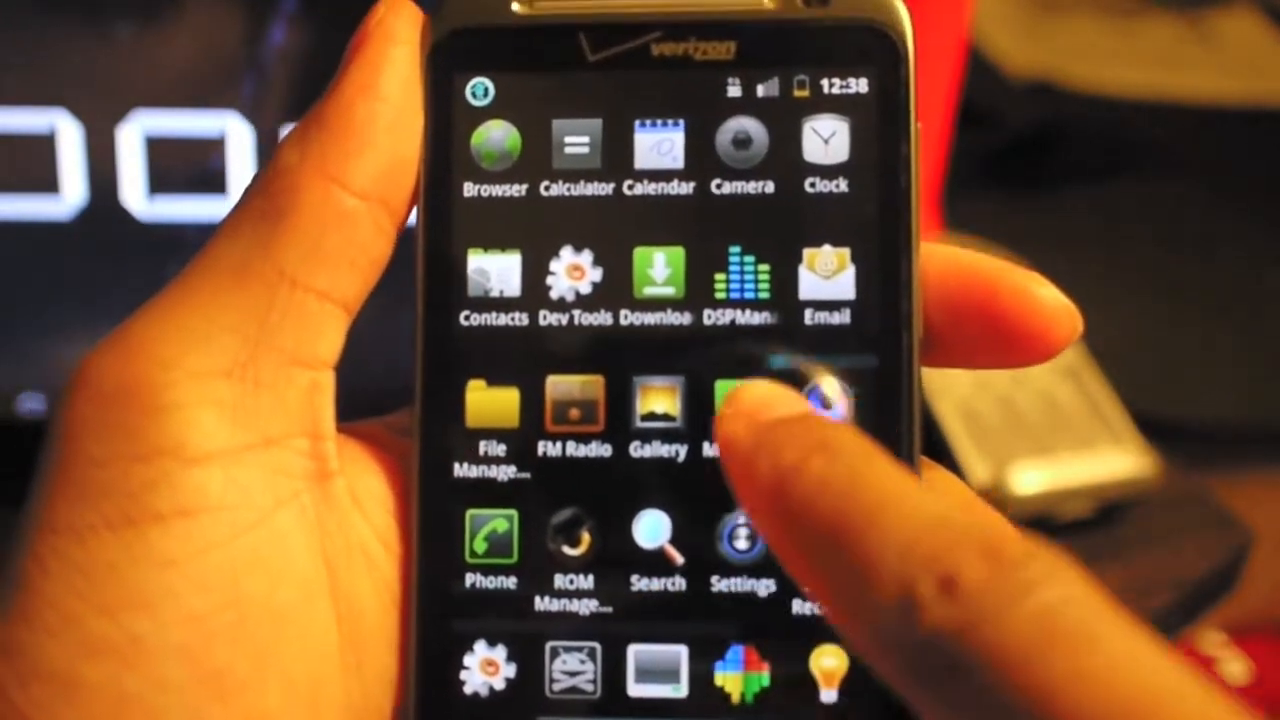
Return to the home screen with the Add/Wallpaper/Edit/Lock Desktop/Settings menu showing
{"action": "left_click", "coordinate": [744, 410]}
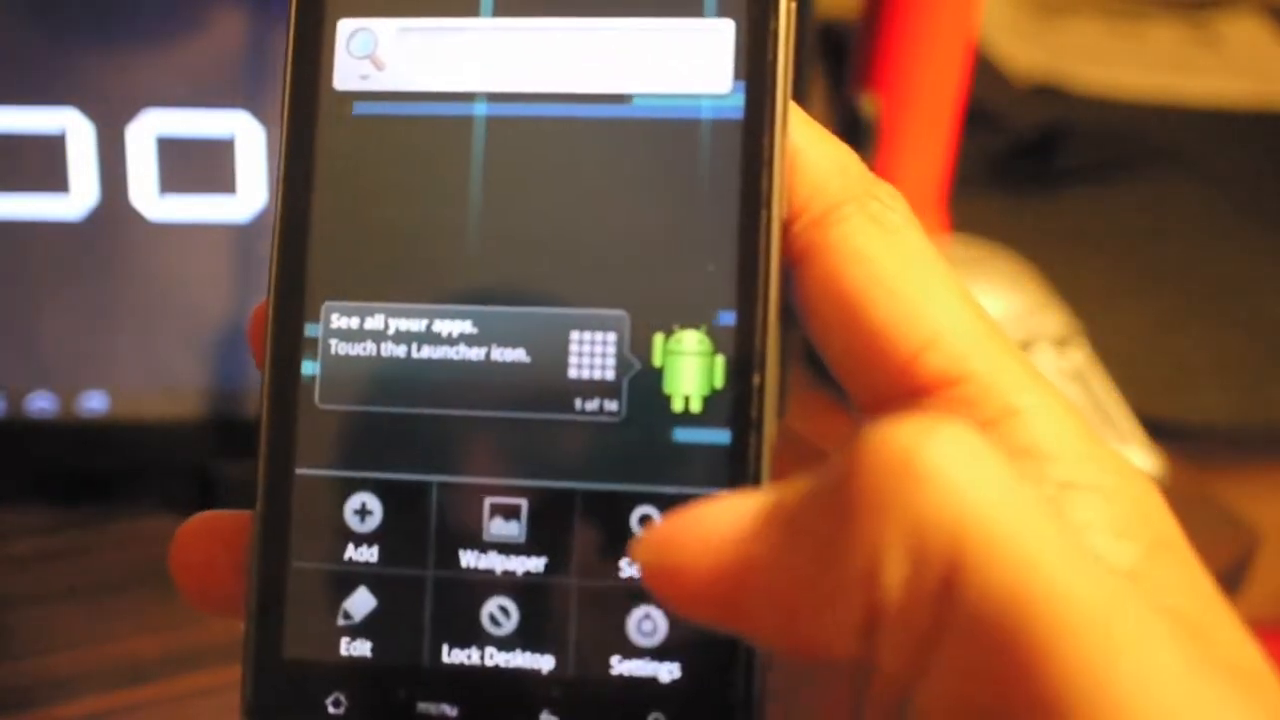
Dismiss the home options and launch ROM Manager from the app list
{"action": "left_click", "coordinate": [648, 630]}
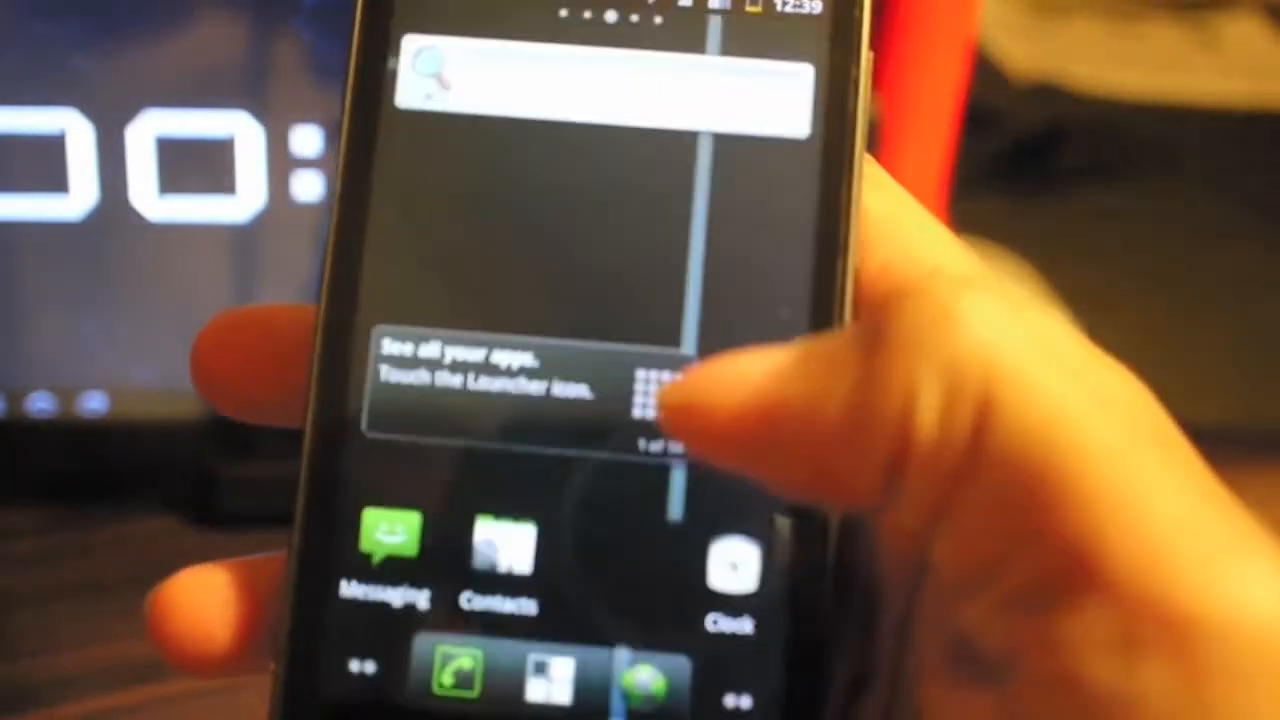
{"action": "left_click", "coordinate": [650, 390]}
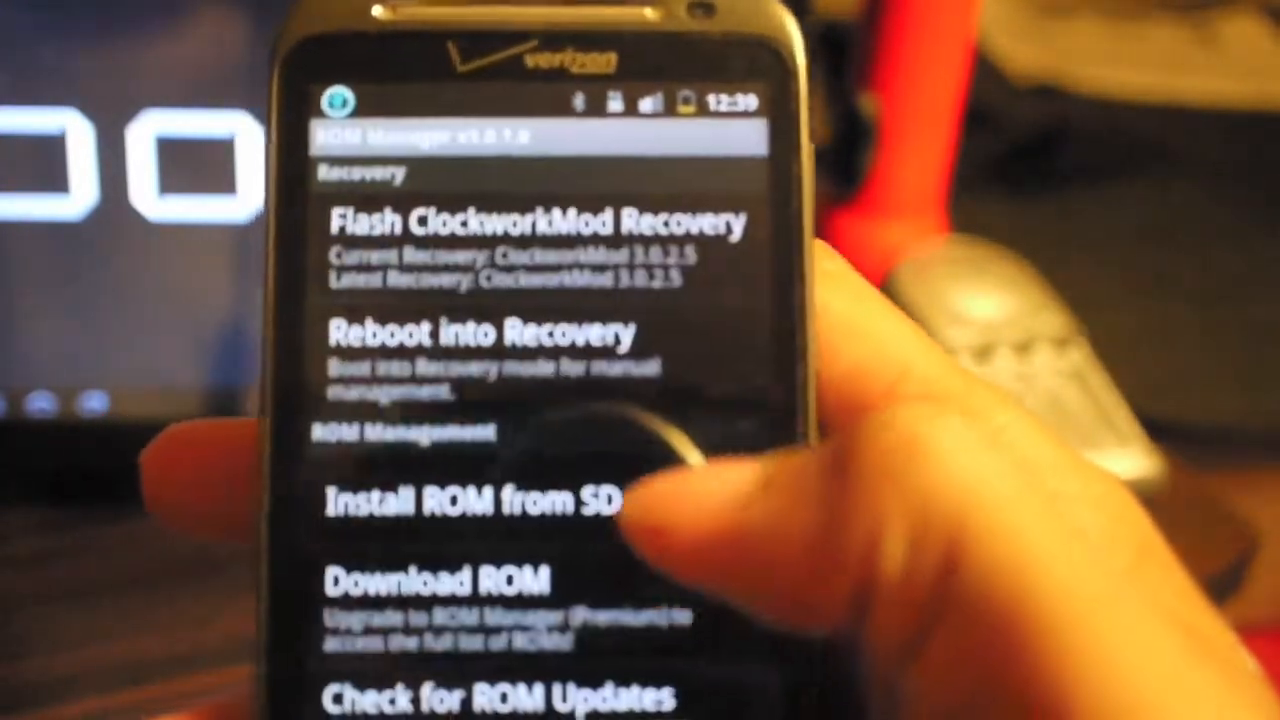
Browse Download ROM's developer list, including Liquid Smooth Roms and das BAMF
{"action": "scroll", "scroll_direction": "down", "scroll_amount": 3}
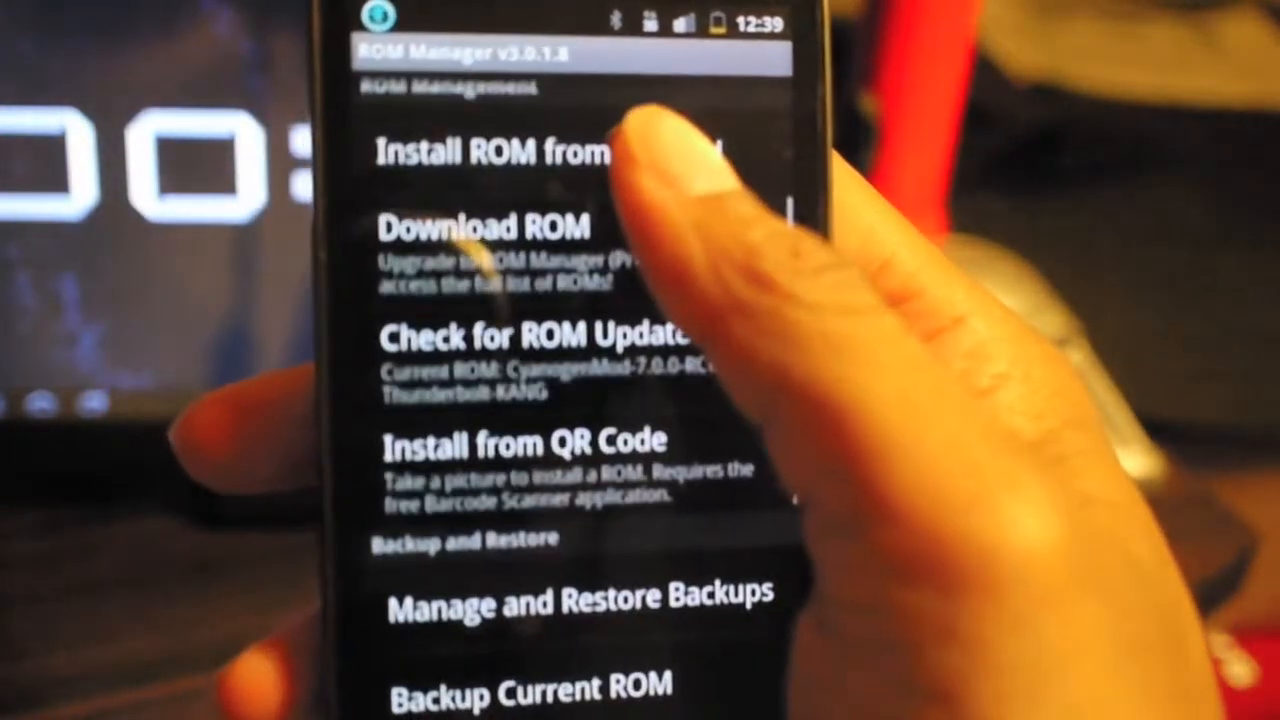
{"action": "left_click", "coordinate": [484, 224]}
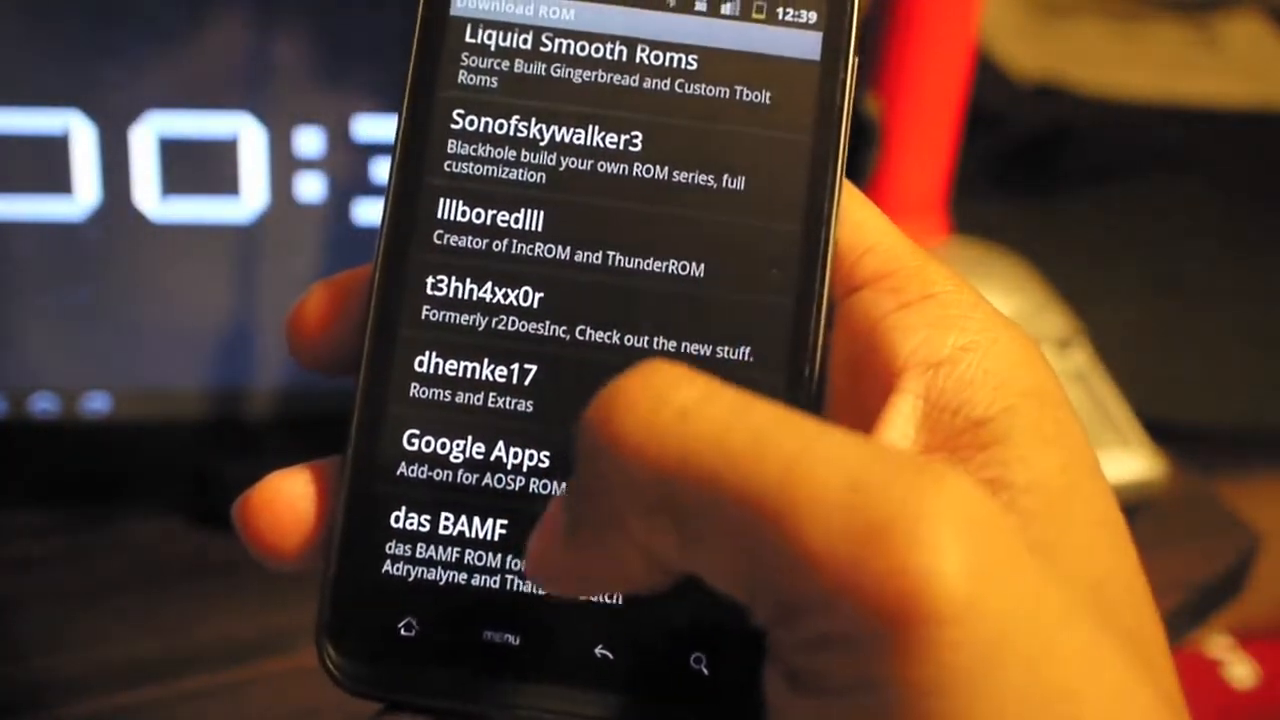
{"action": "scroll", "scroll_direction": "down", "scroll_amount": 3}
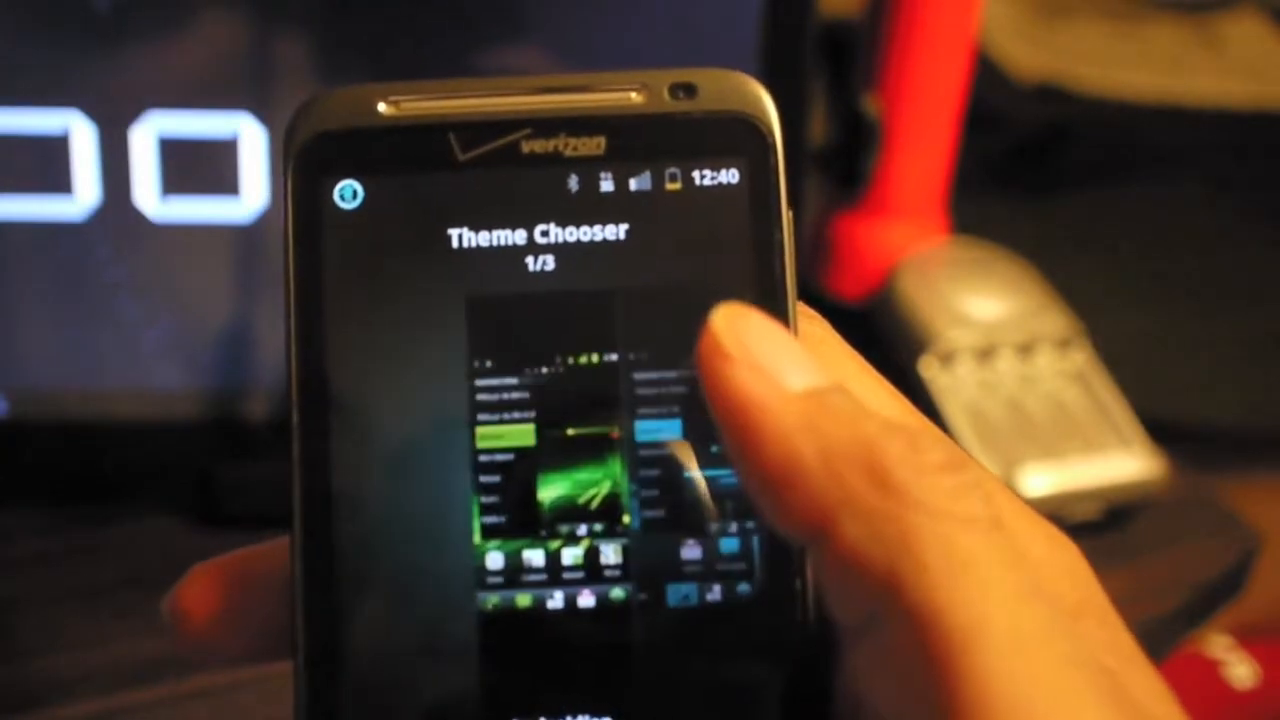
Swipe past the green theme to the next theme preview
{"action": "left_click_drag", "start_coordinate": [700, 400], "coordinate": [450, 420]}
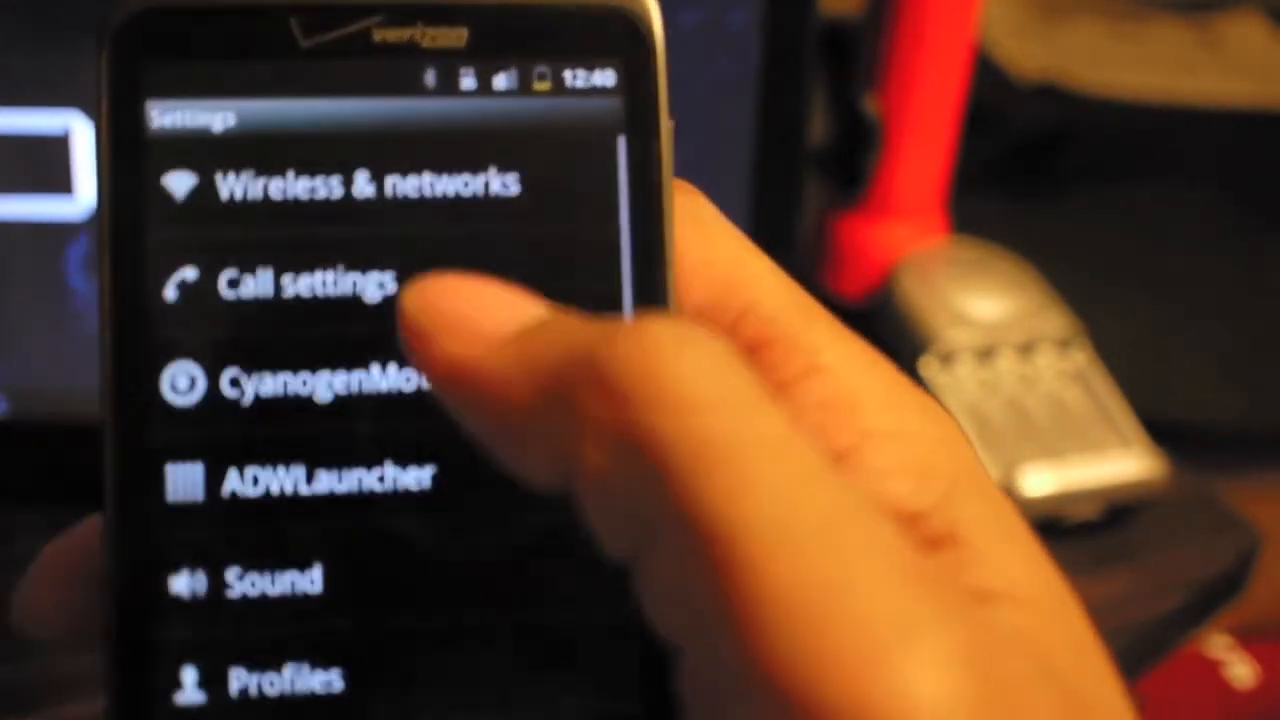
Uncheck Bluetooth in Wireless & network settings
{"action": "left_click", "coordinate": [372, 184]}
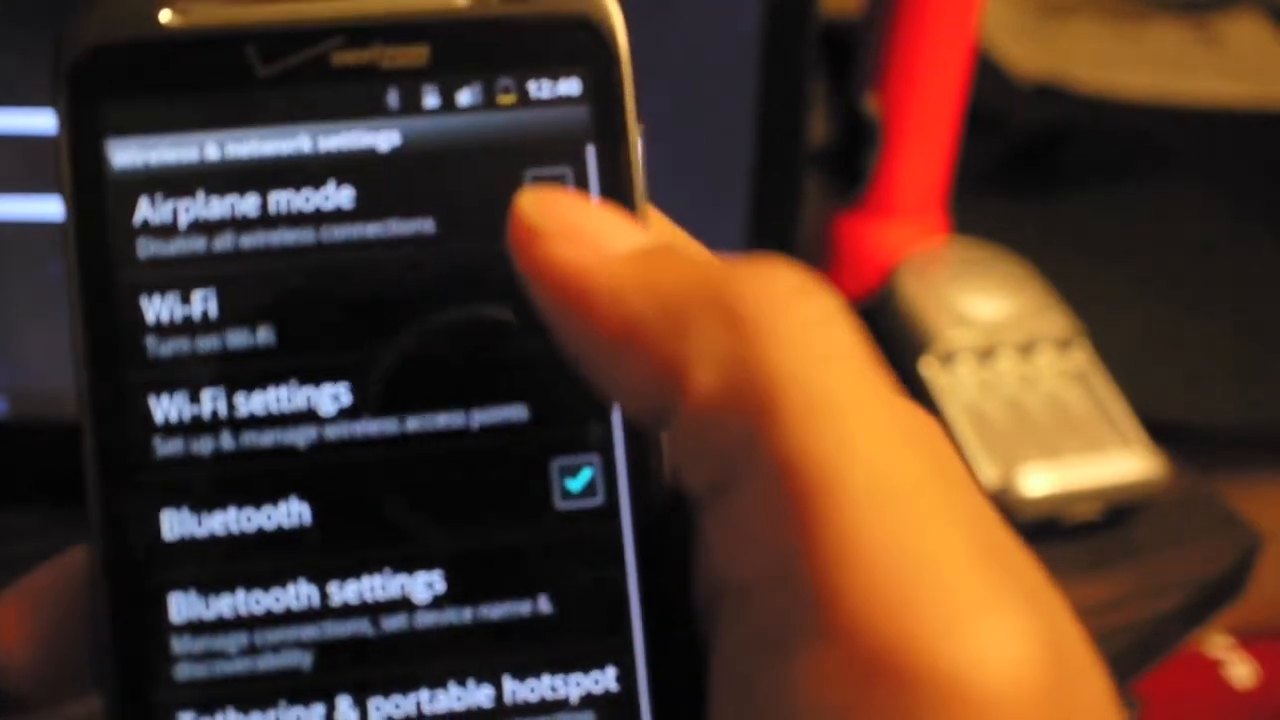
{"action": "left_click", "coordinate": [576, 486]}
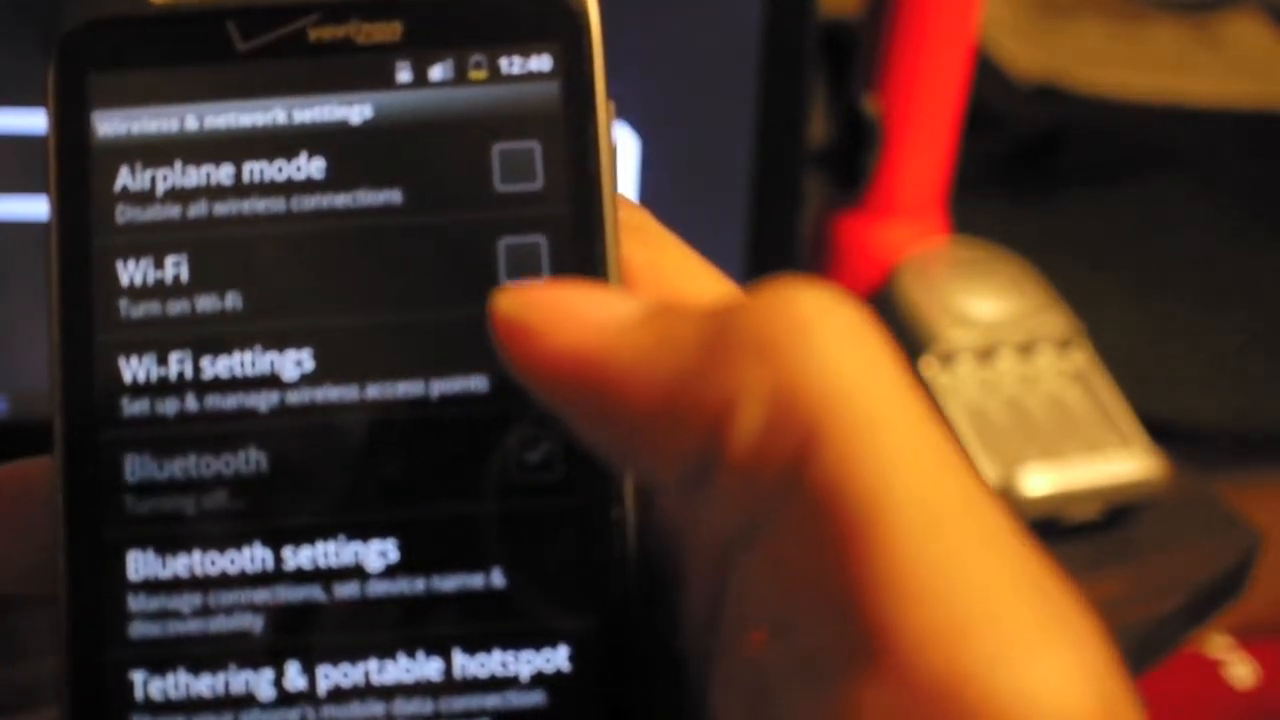